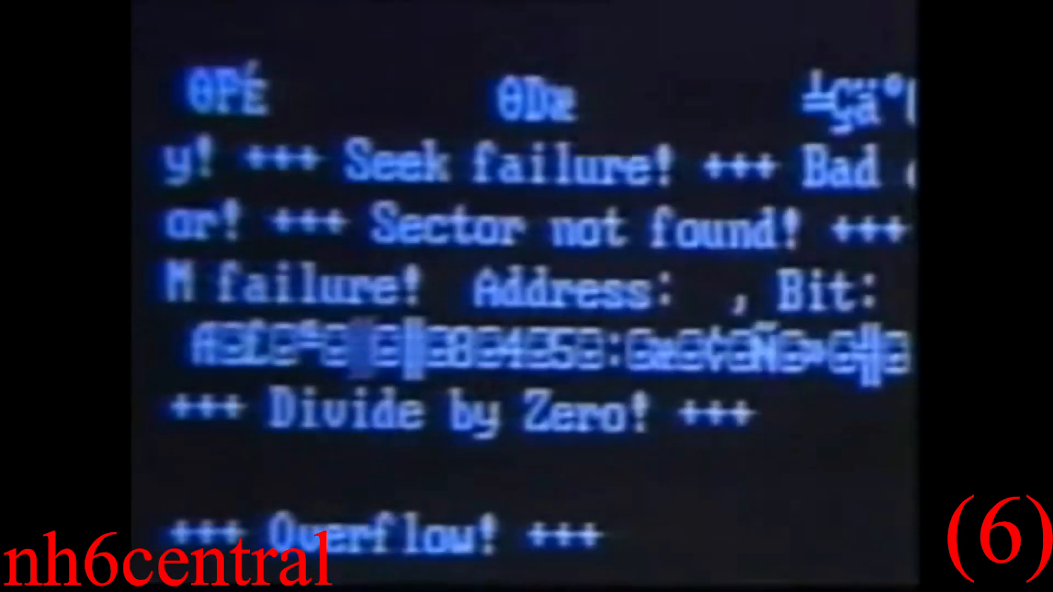
scroll(down, 3)
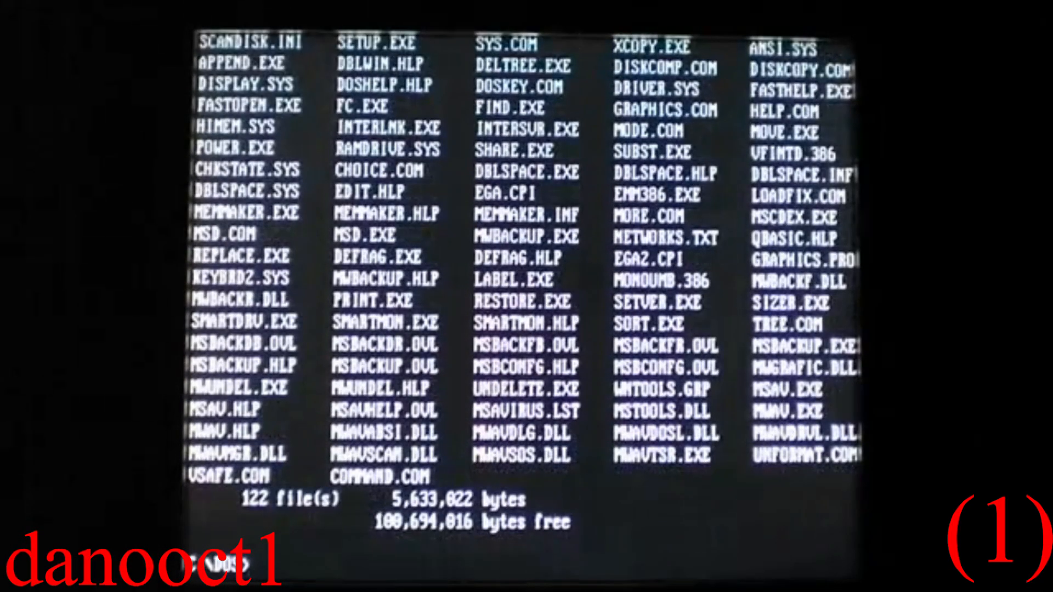
text(format)
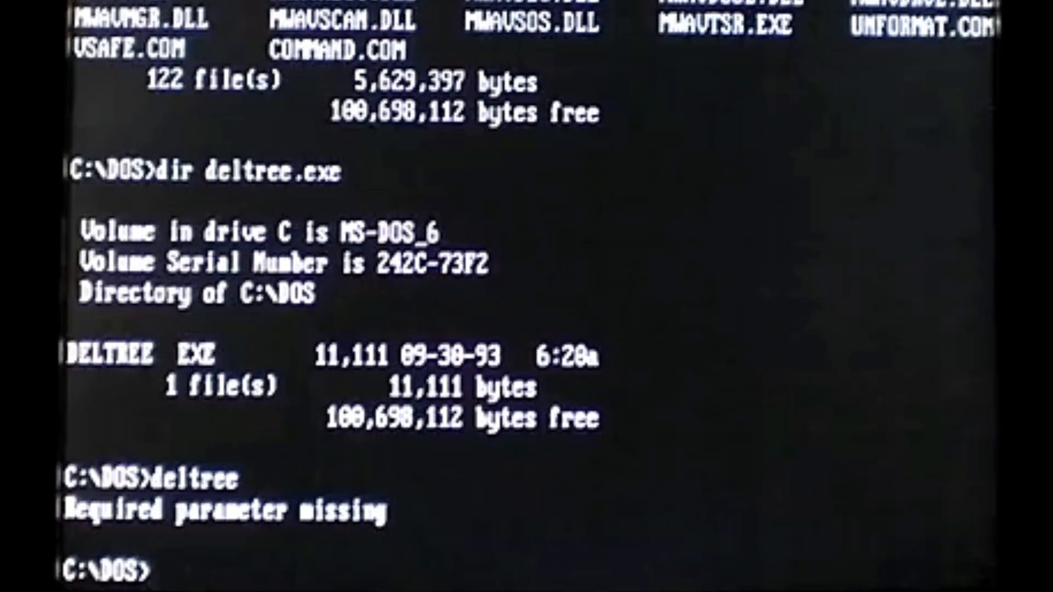
text(dir deltree.ex)
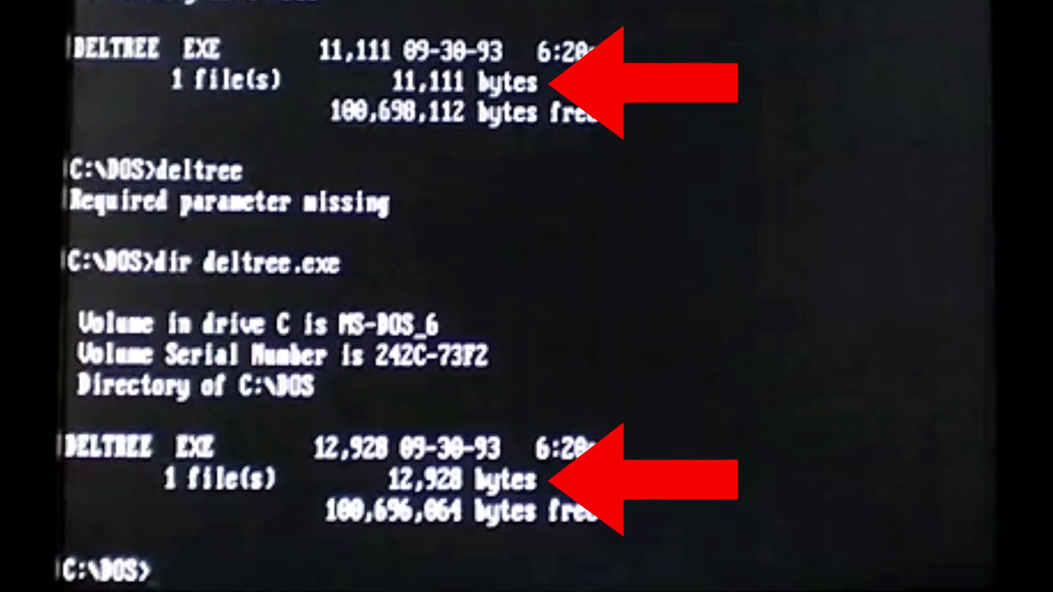
text(edit onneutra.t)
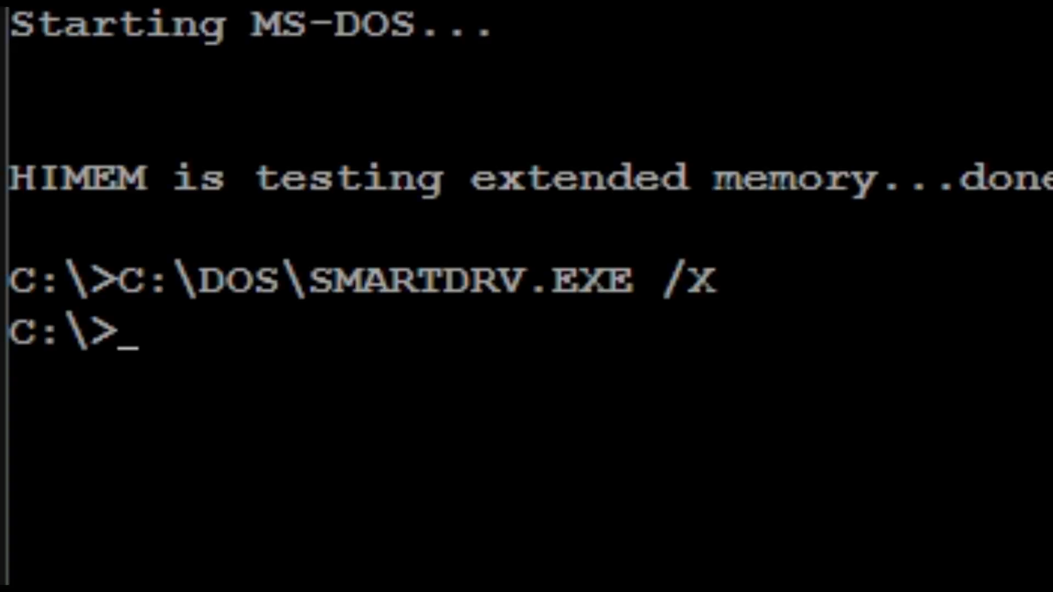
text(mir)
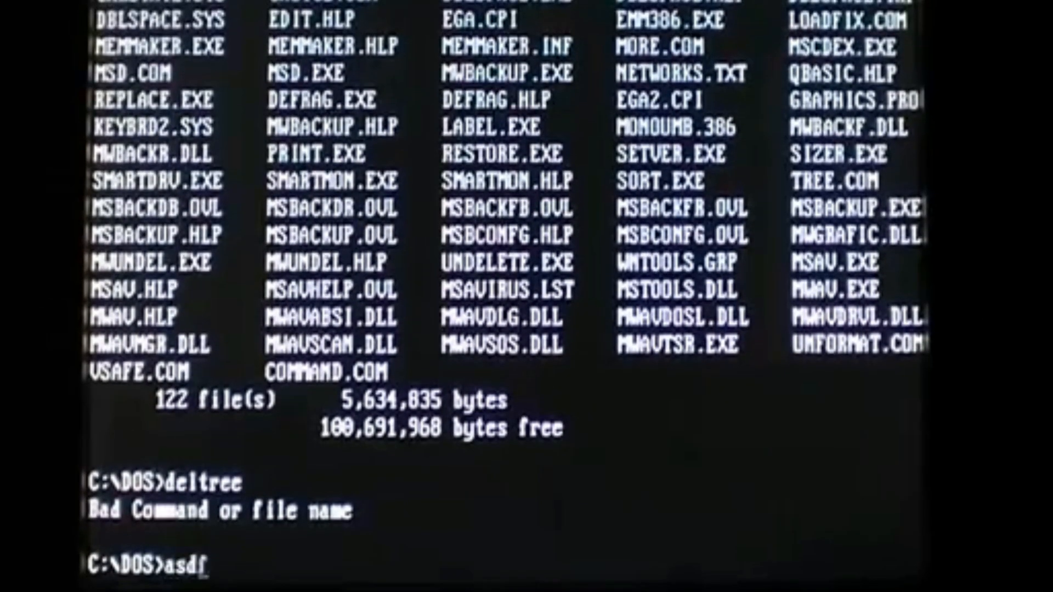
text(asdfasdf)
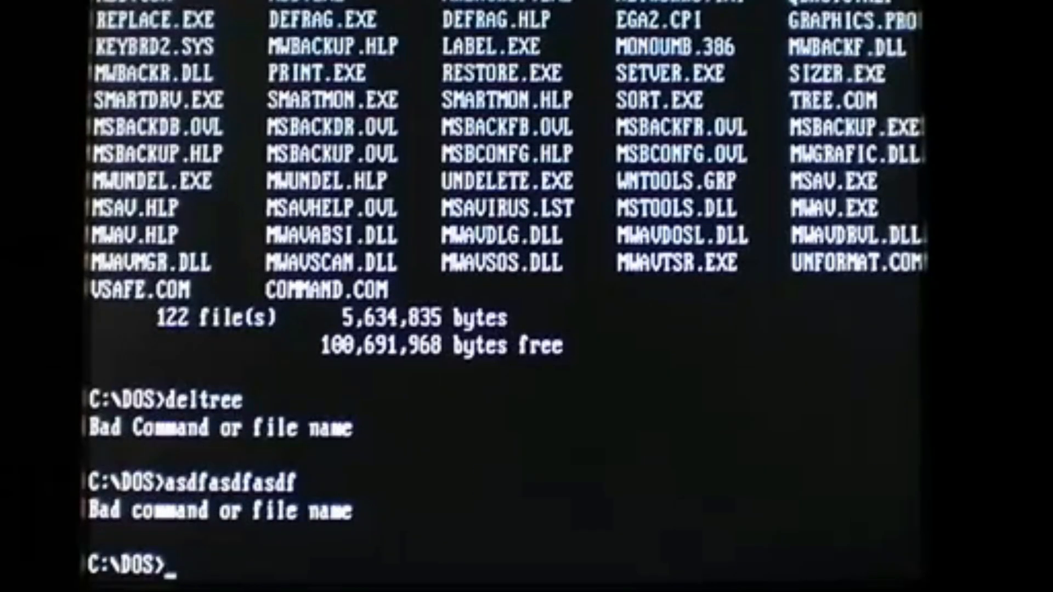
text(v)
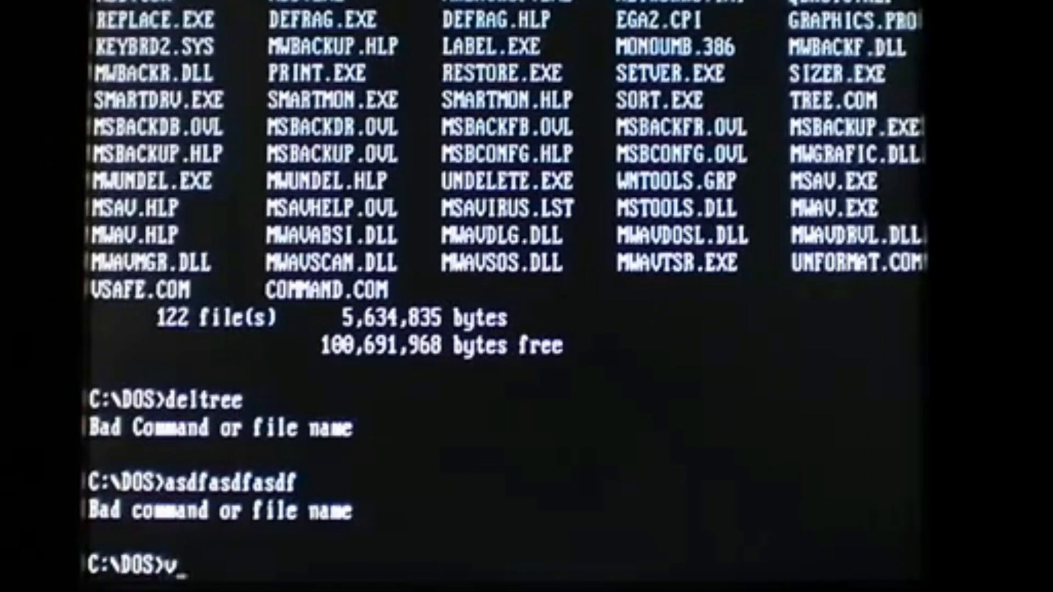